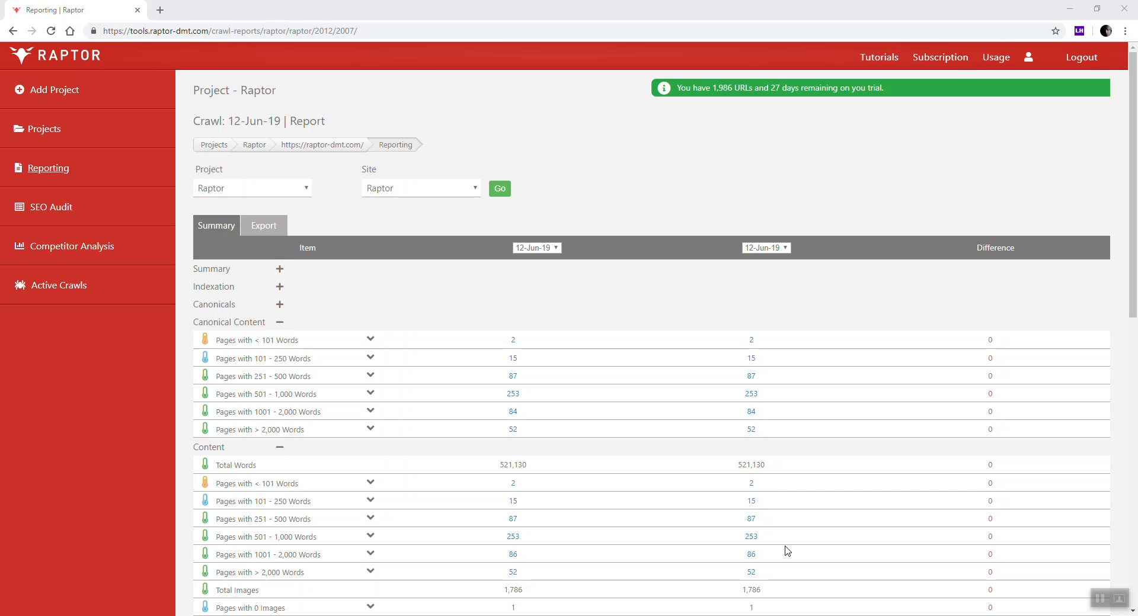
pyautogui.moveTo(444, 368)
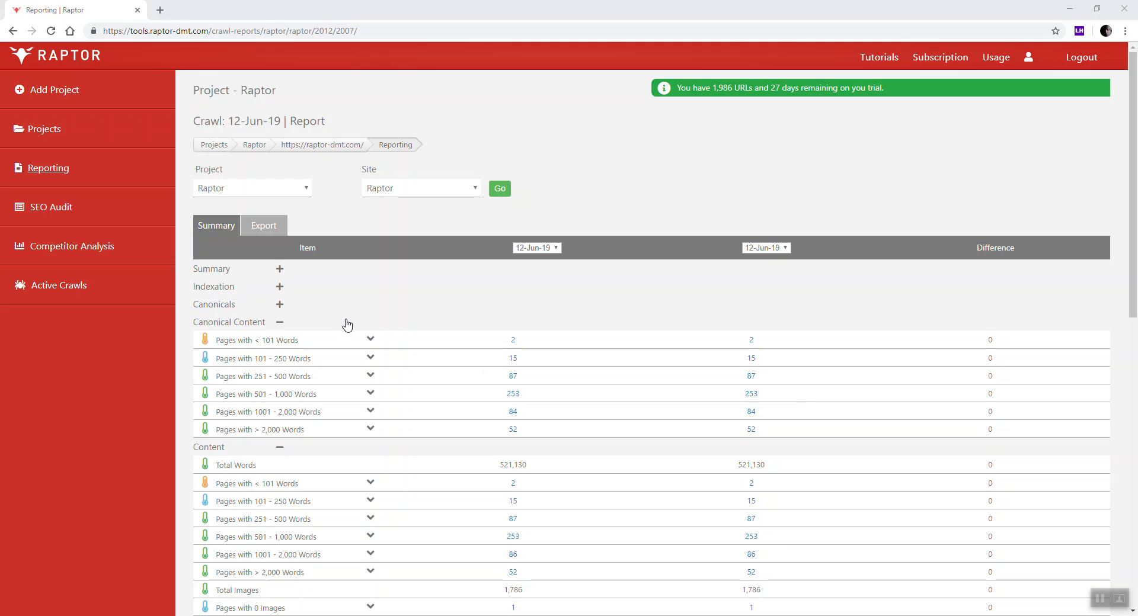
pyautogui.moveTo(347, 324)
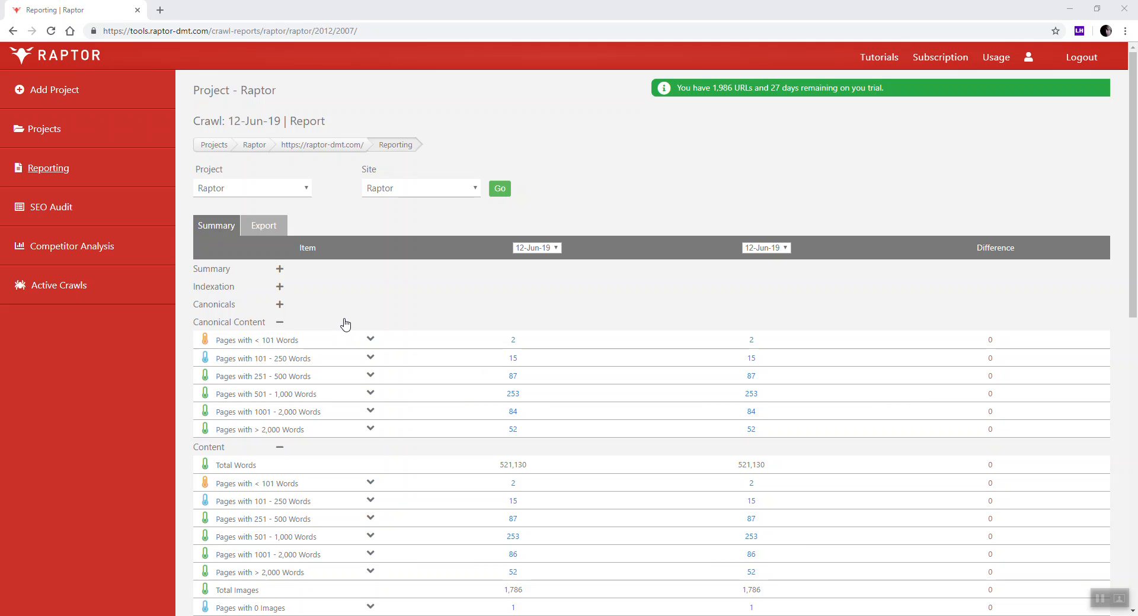
pyautogui.moveTo(344, 325)
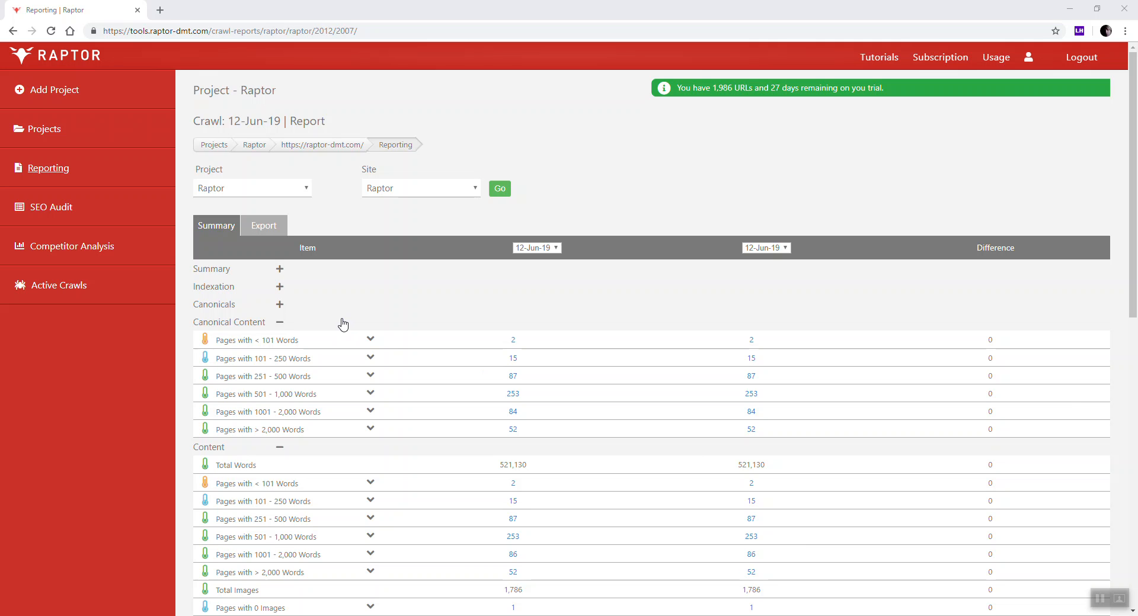
pyautogui.moveTo(334, 326)
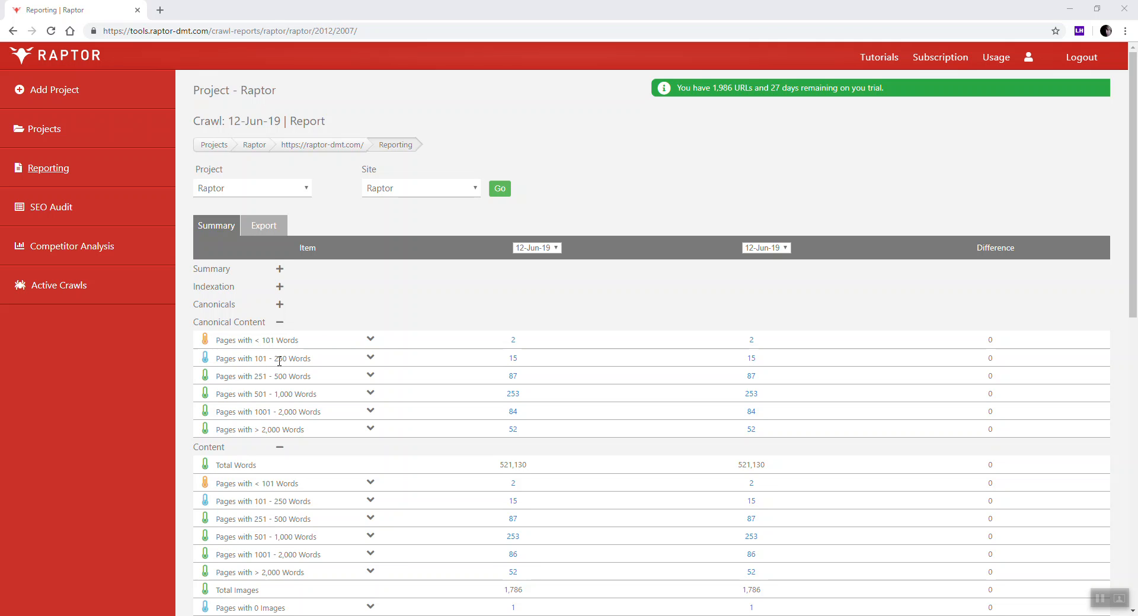
pyautogui.moveTo(322, 375)
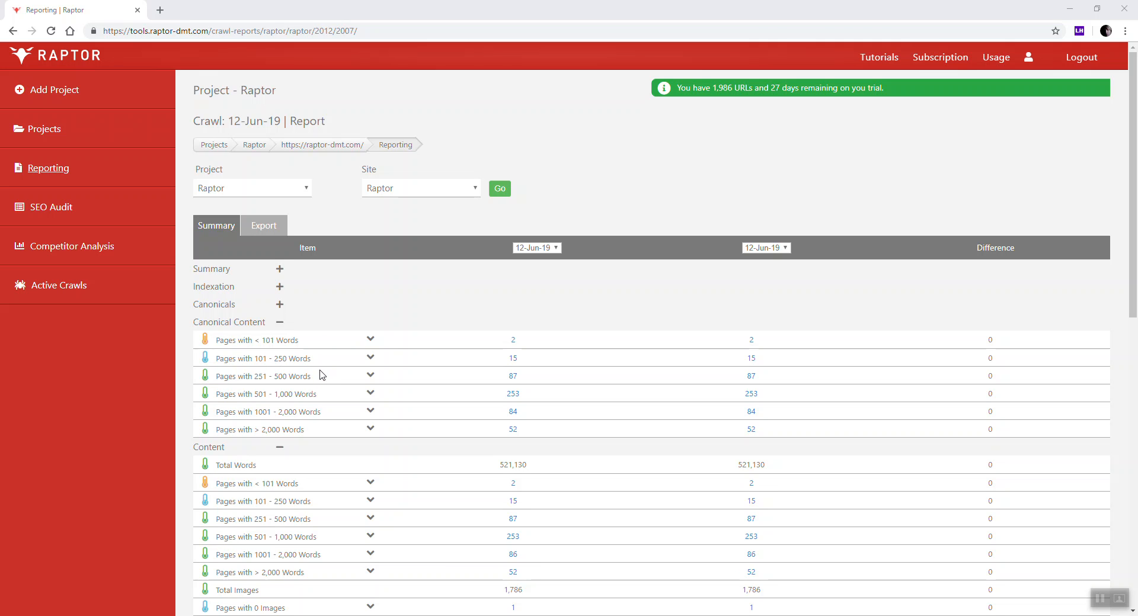
pyautogui.moveTo(206, 365)
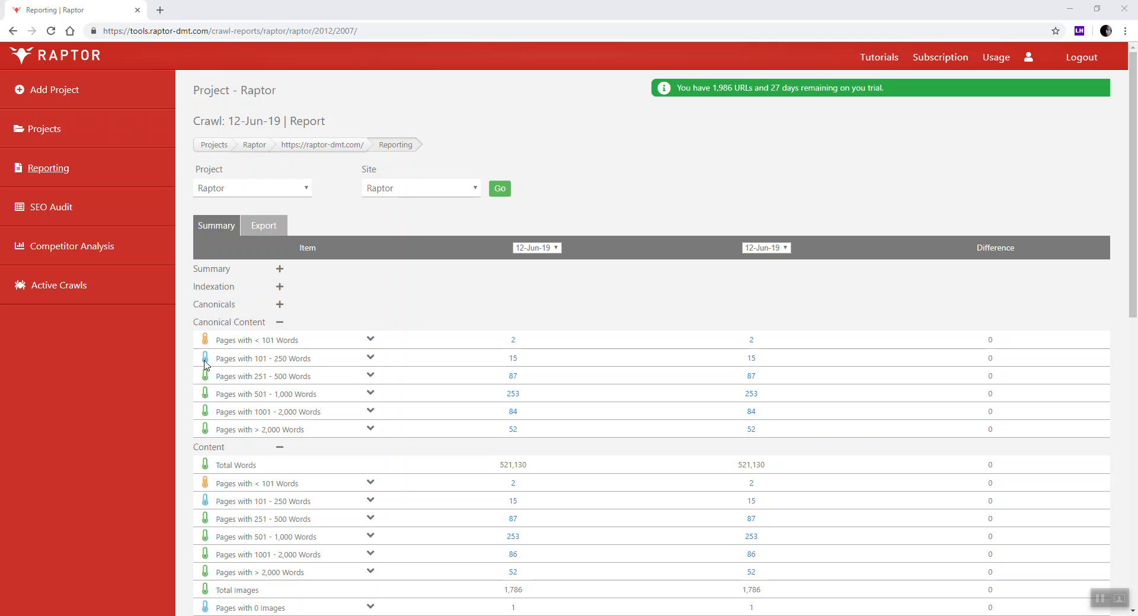
pyautogui.moveTo(205, 363)
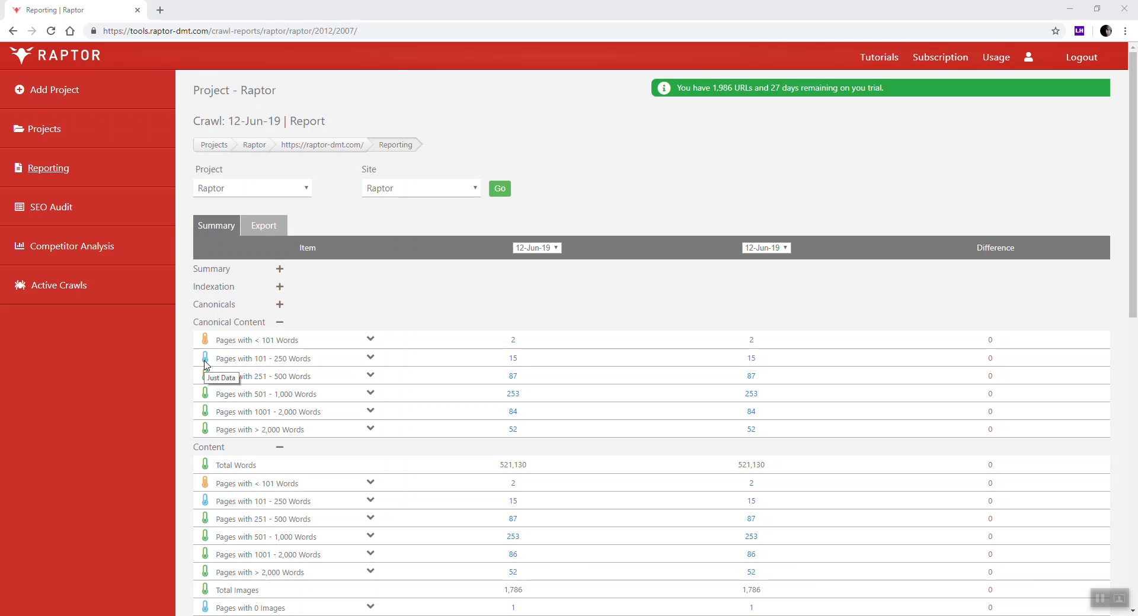
pyautogui.moveTo(212, 365)
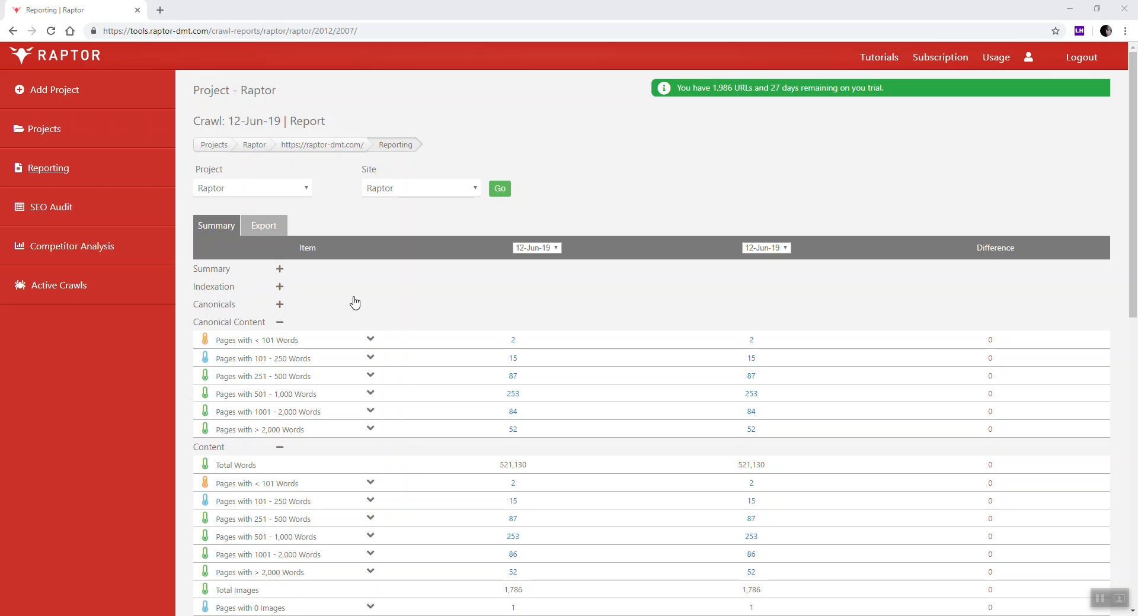
# - Expand the 'Pages with 101 - 250 Words' row and highlight its thin-content explanation text
pyautogui.click(369, 358)
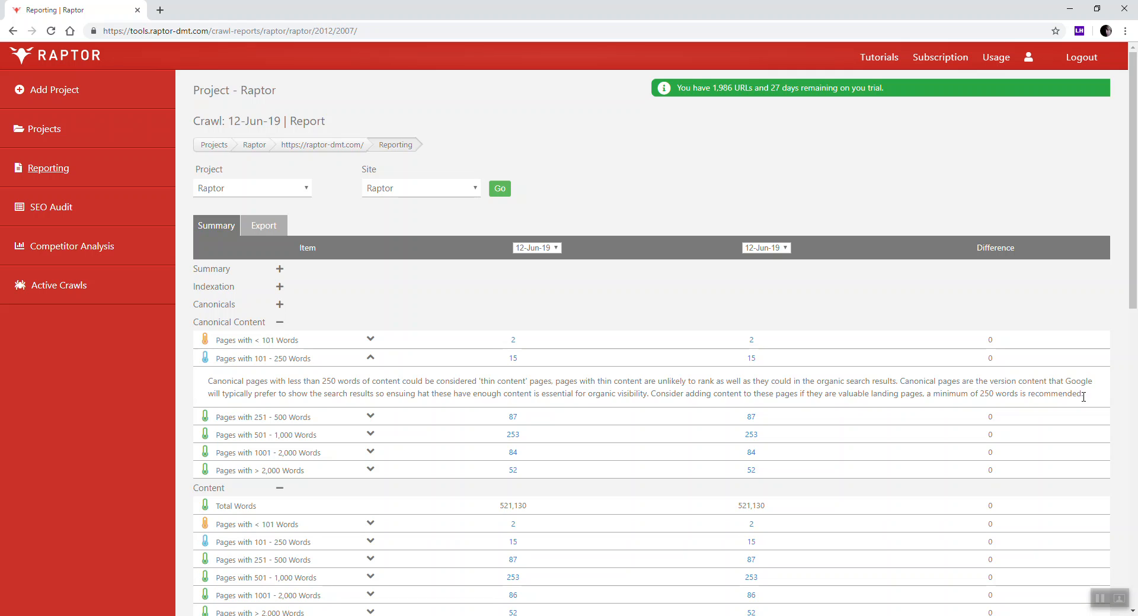
pyautogui.moveTo(648, 393); pyautogui.dragTo(1082, 392)
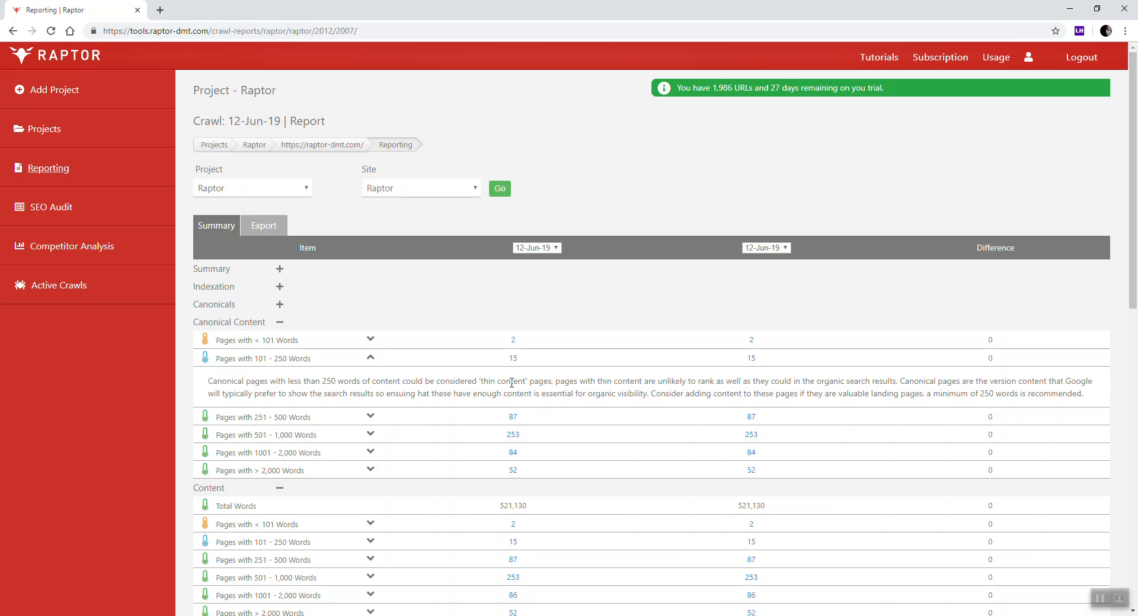
pyautogui.moveTo(508, 356)
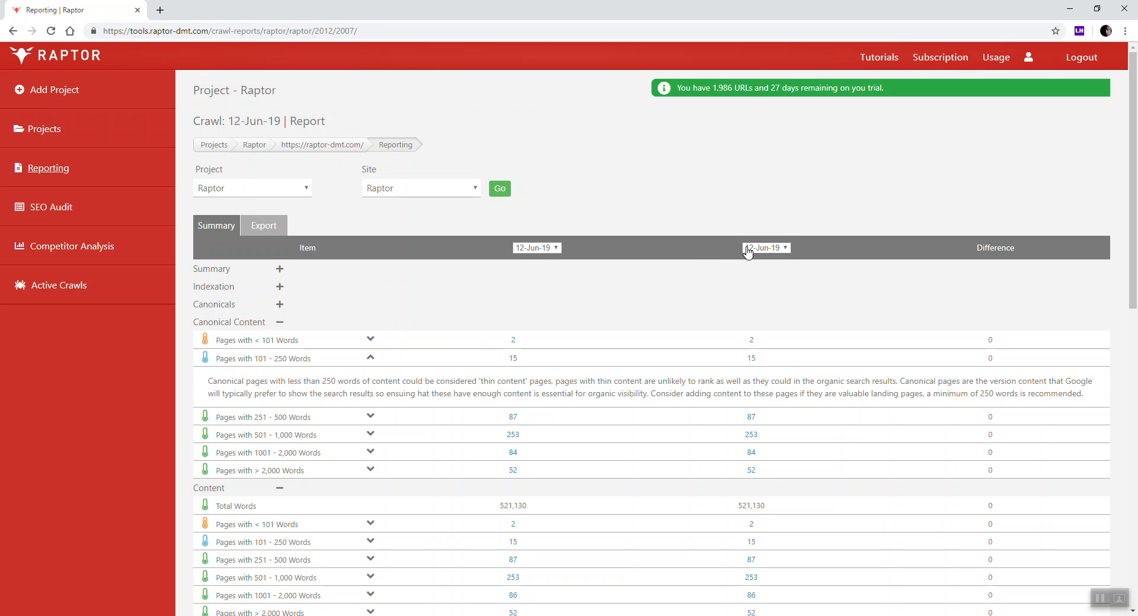
pyautogui.click(535, 248)
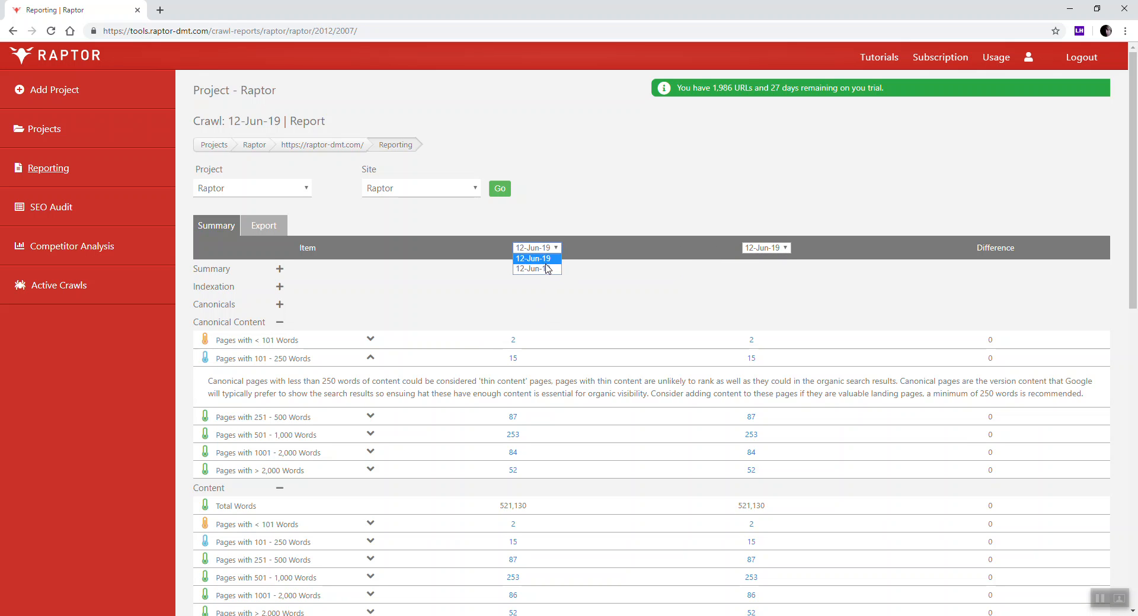
pyautogui.click(535, 258)
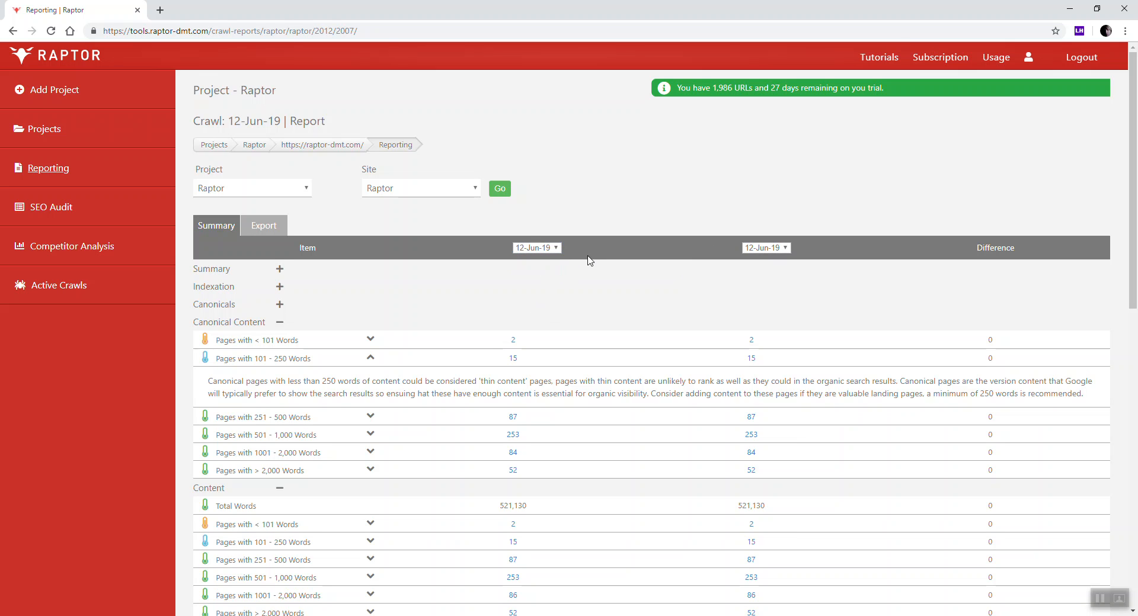
pyautogui.moveTo(551, 359)
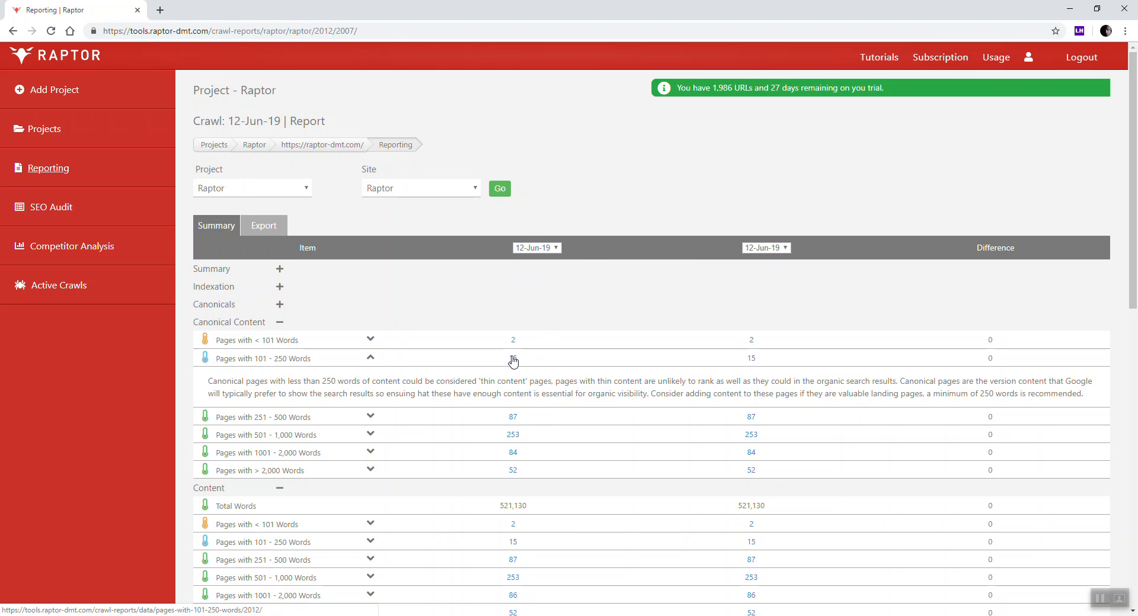
# - List the 15 pages with 101–250 words sorted by Word Count descending (248 down to 185)
pyautogui.click(512, 357)
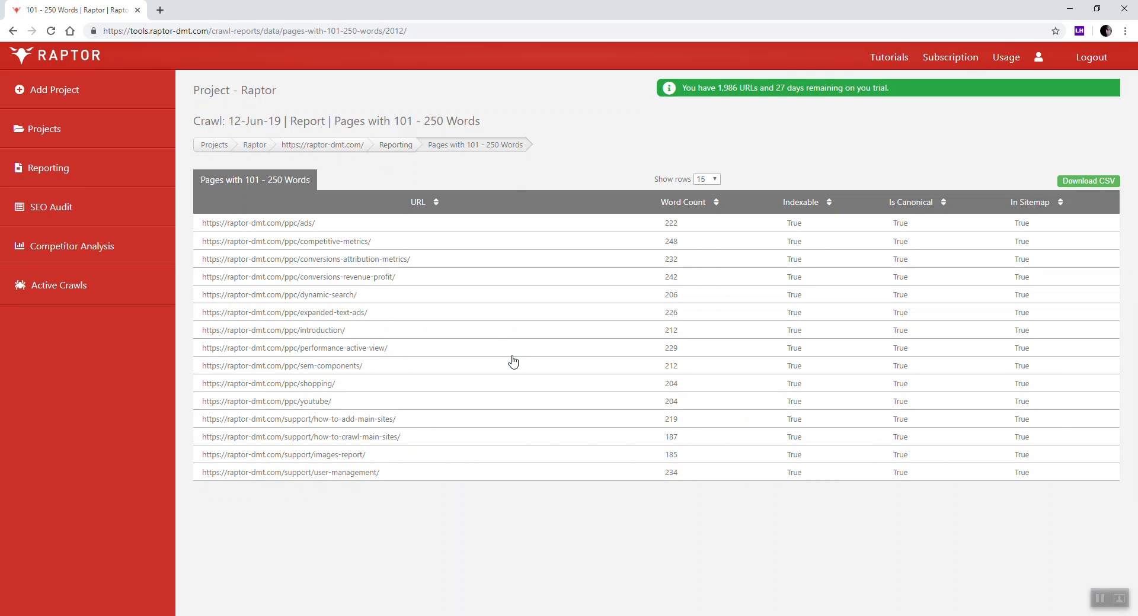
pyautogui.moveTo(454, 452)
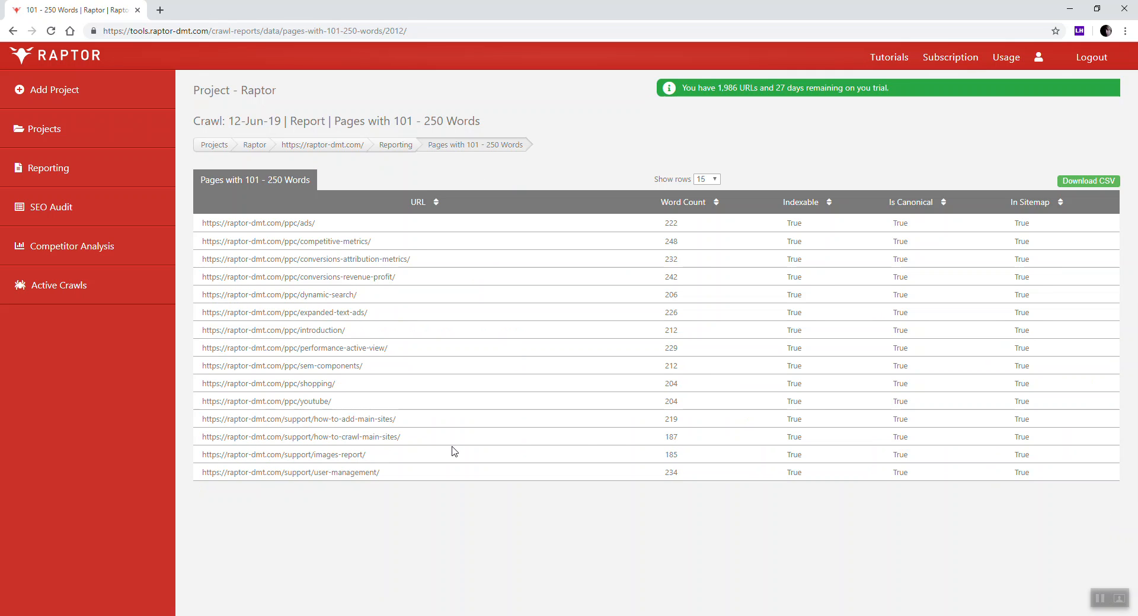
pyautogui.moveTo(632, 263)
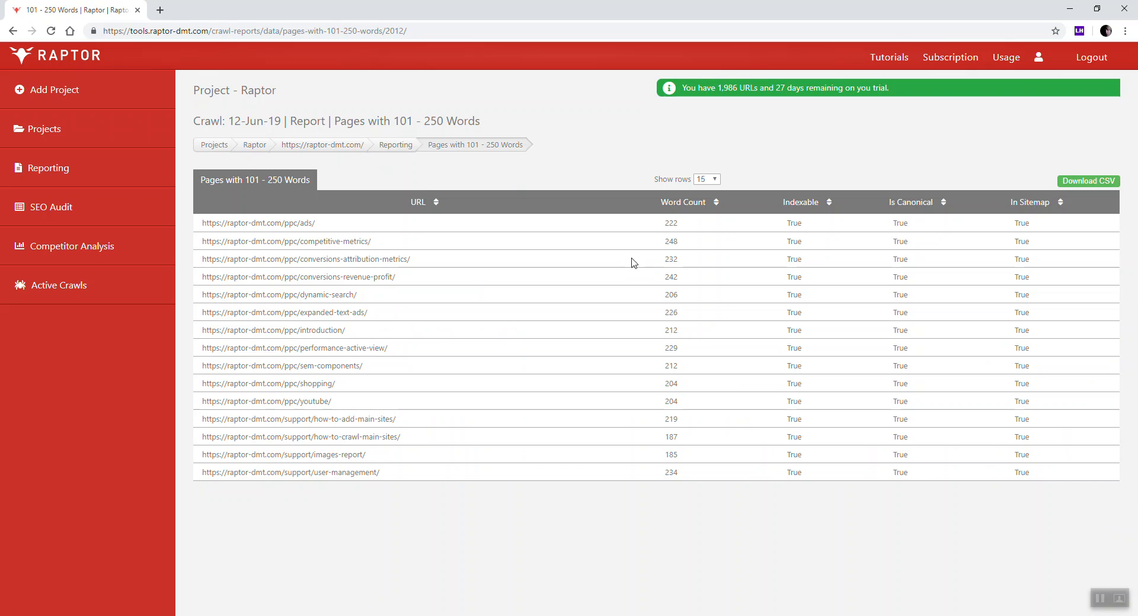
pyautogui.click(682, 201)
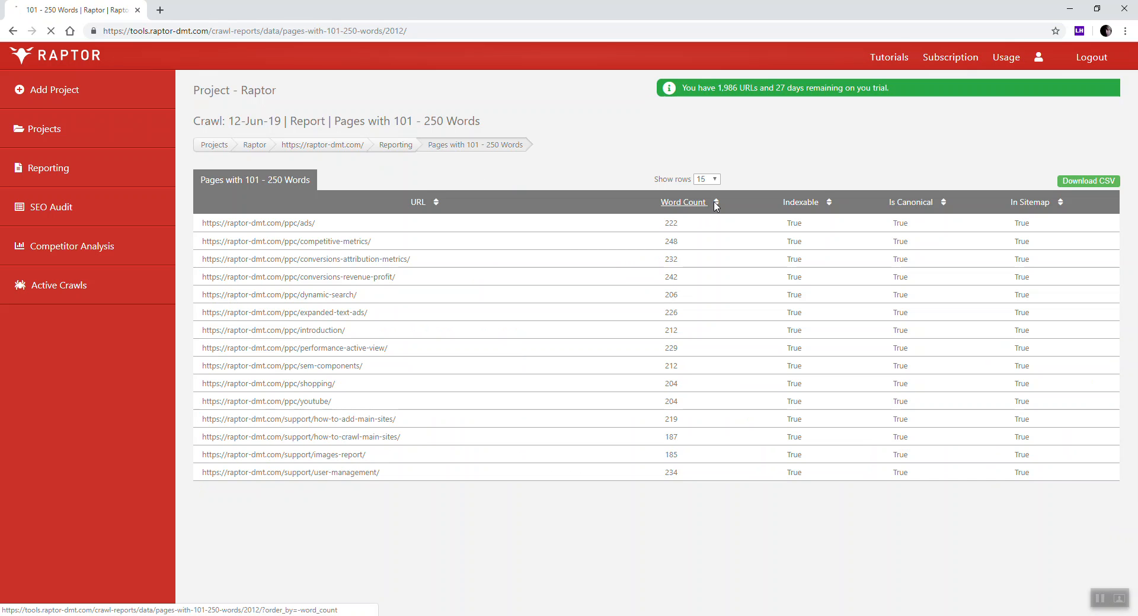
pyautogui.click(683, 201)
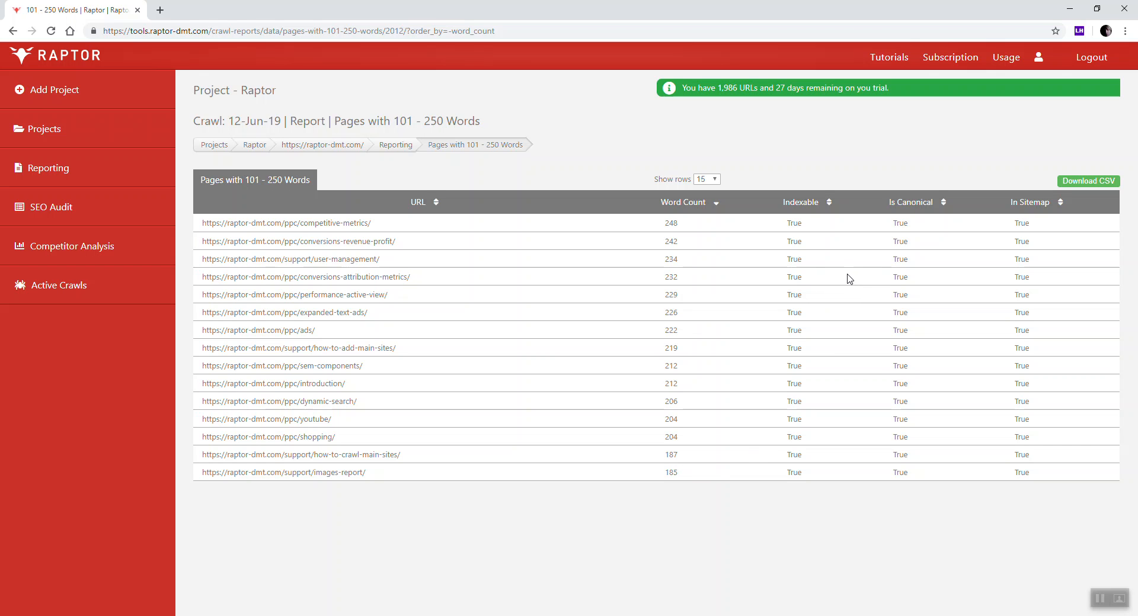
pyautogui.moveTo(1006, 255)
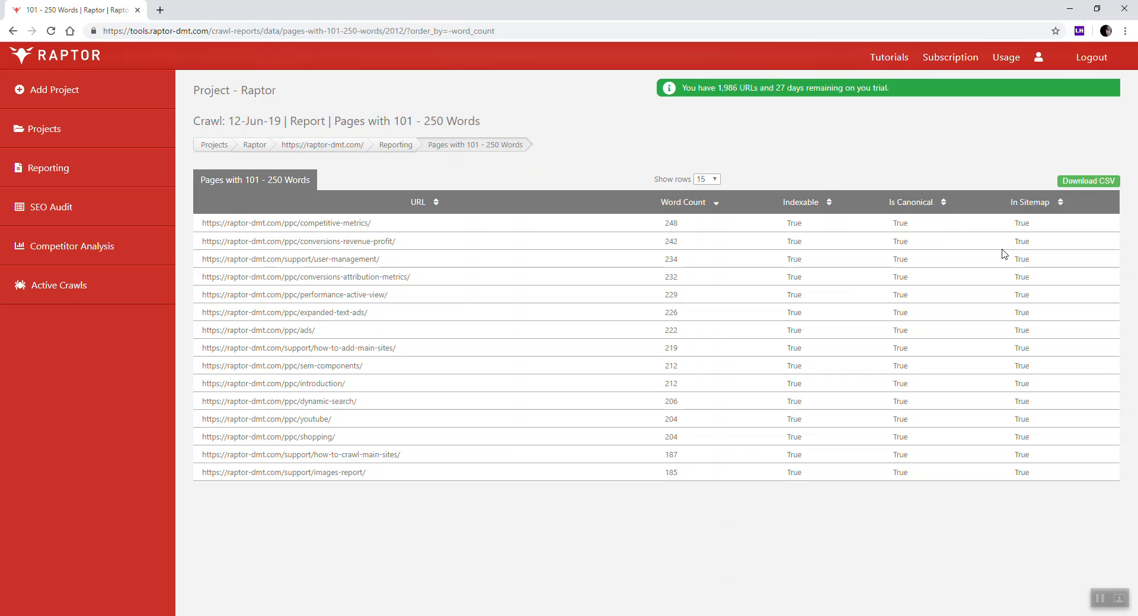
pyautogui.moveTo(1081, 181)
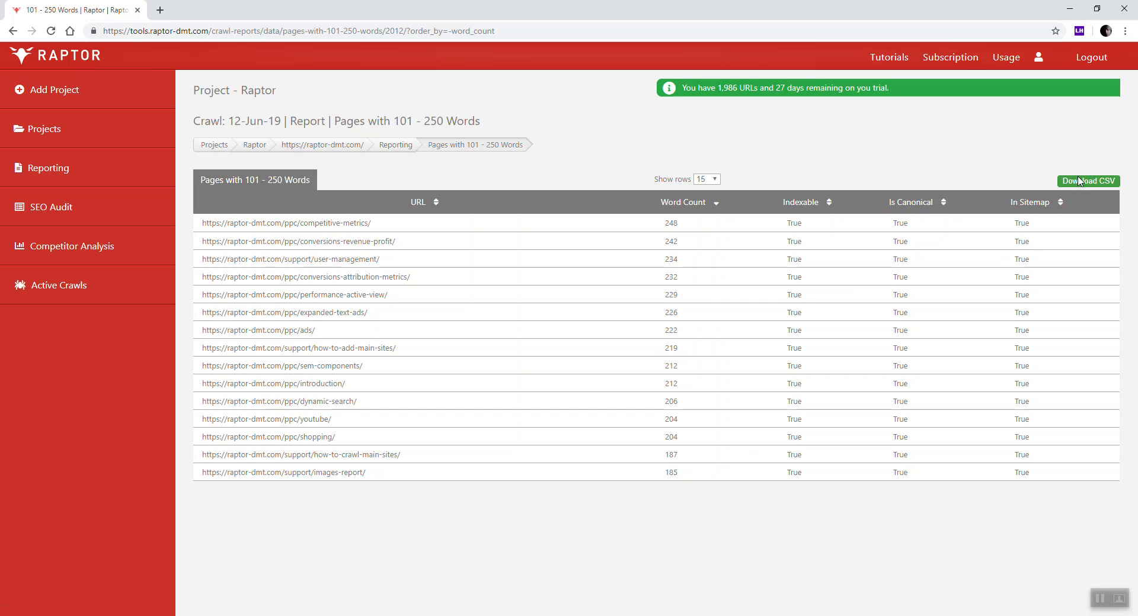
# - Download the sorted report as CSV and scroll the Reporting summary back to Canonical Content
pyautogui.click(1088, 181)
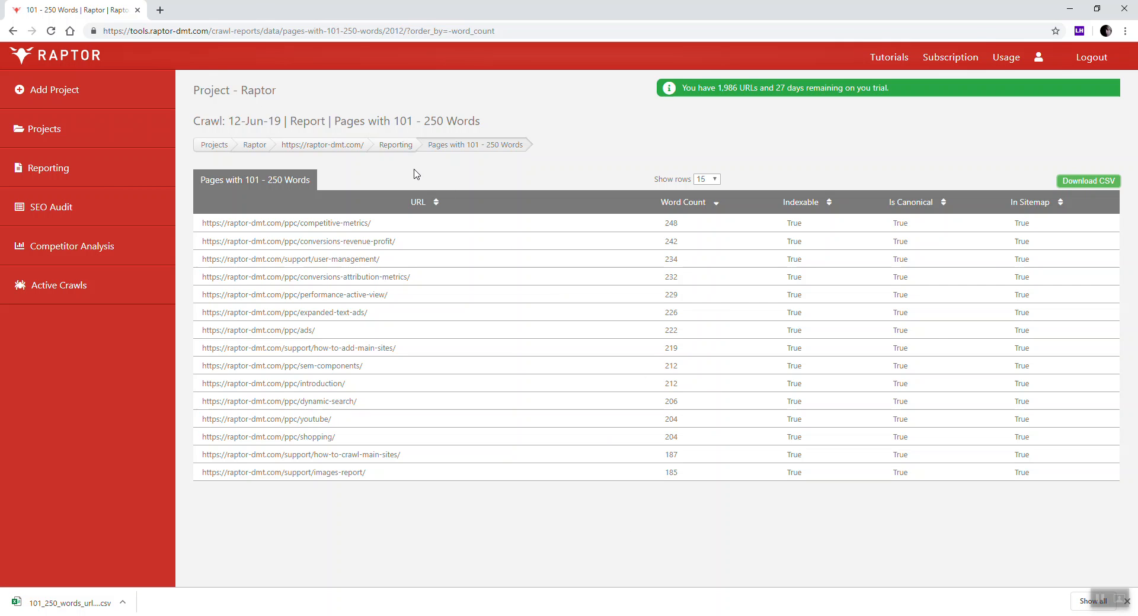
pyautogui.moveTo(395, 144)
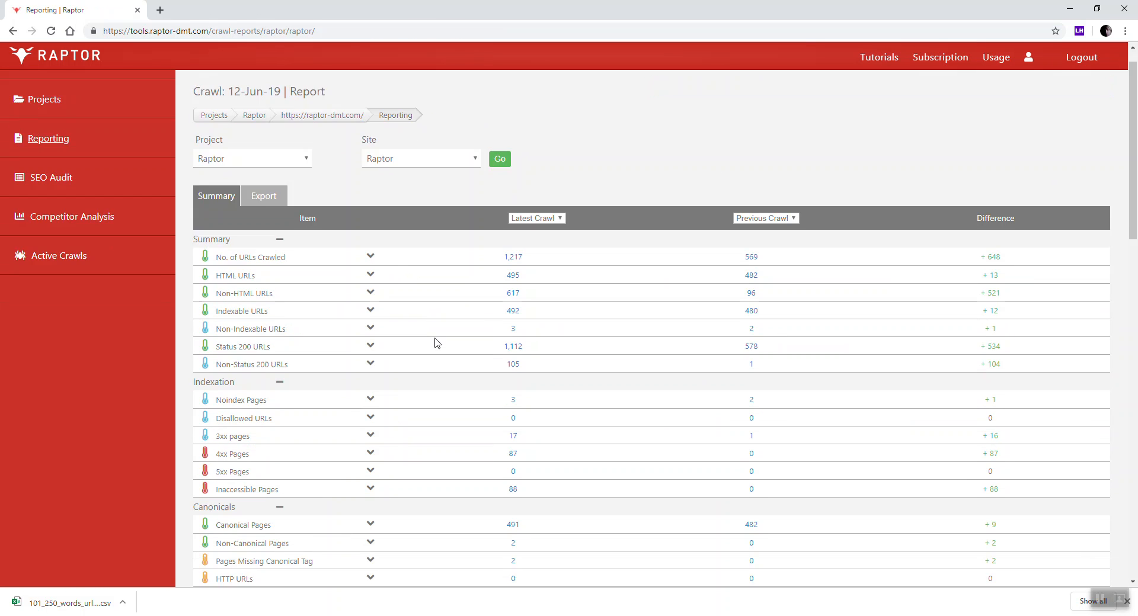
pyautogui.scroll(-3)
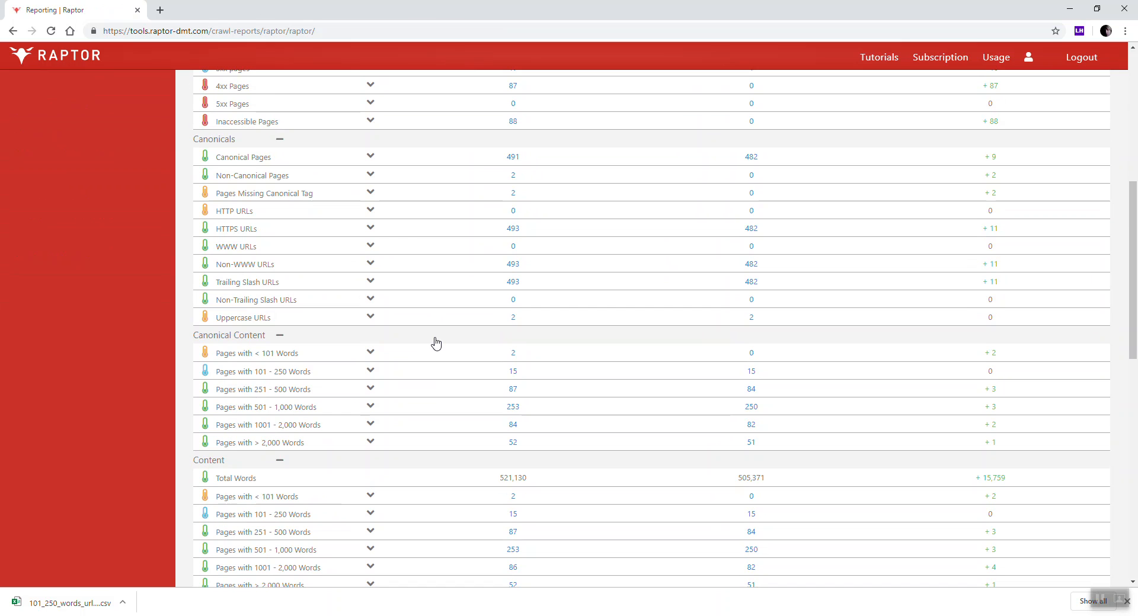
pyautogui.moveTo(353, 368)
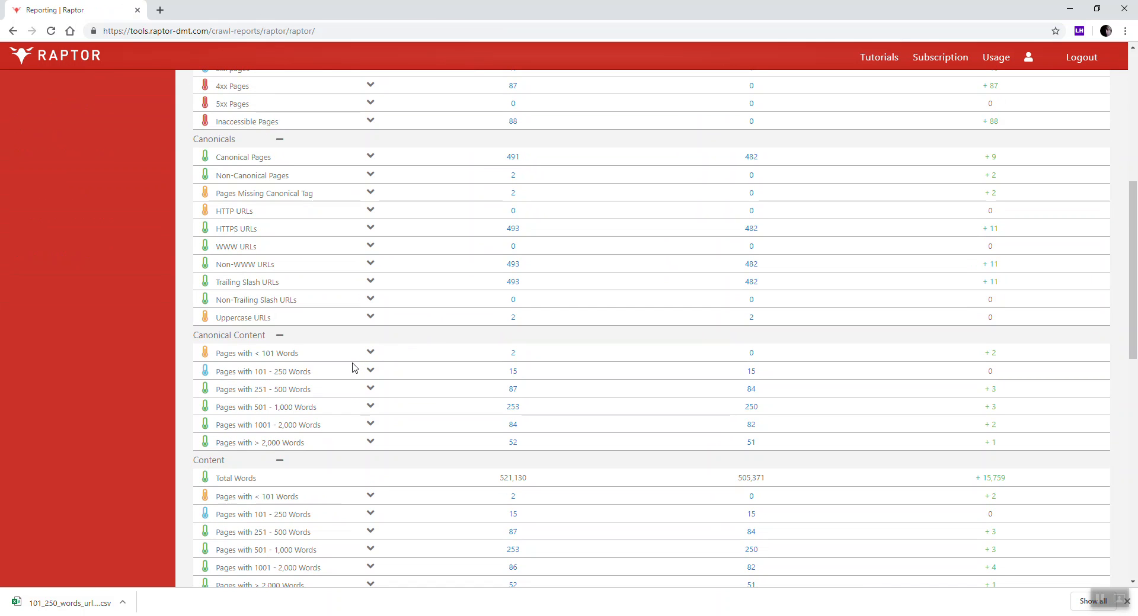